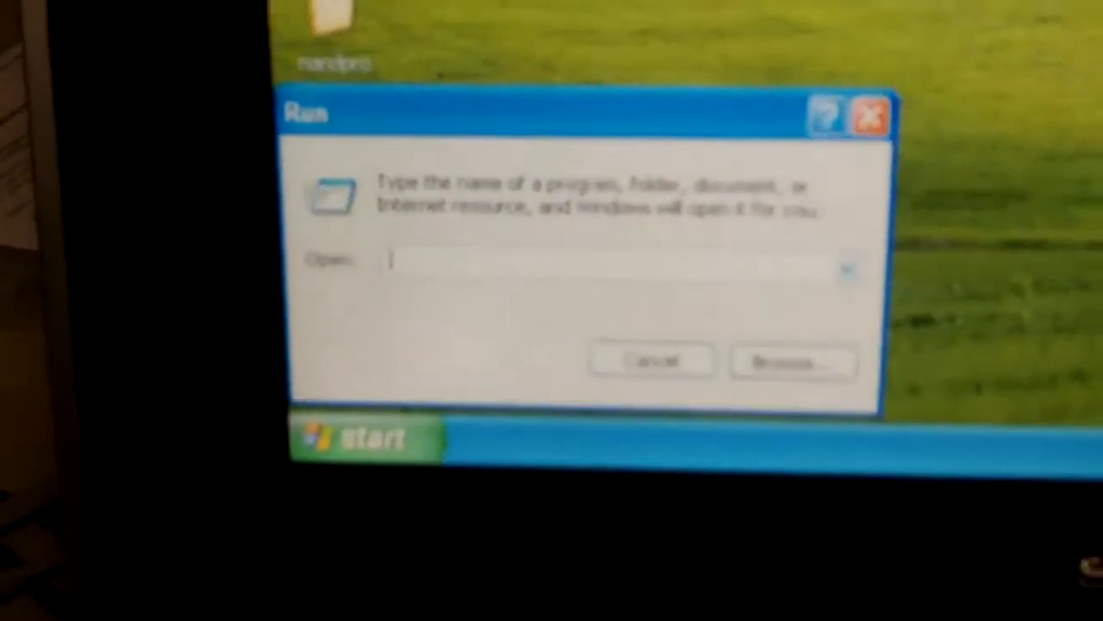
# - Launch a Command Prompt by running cmd from the Run dialog
pyautogui.write('cmd')
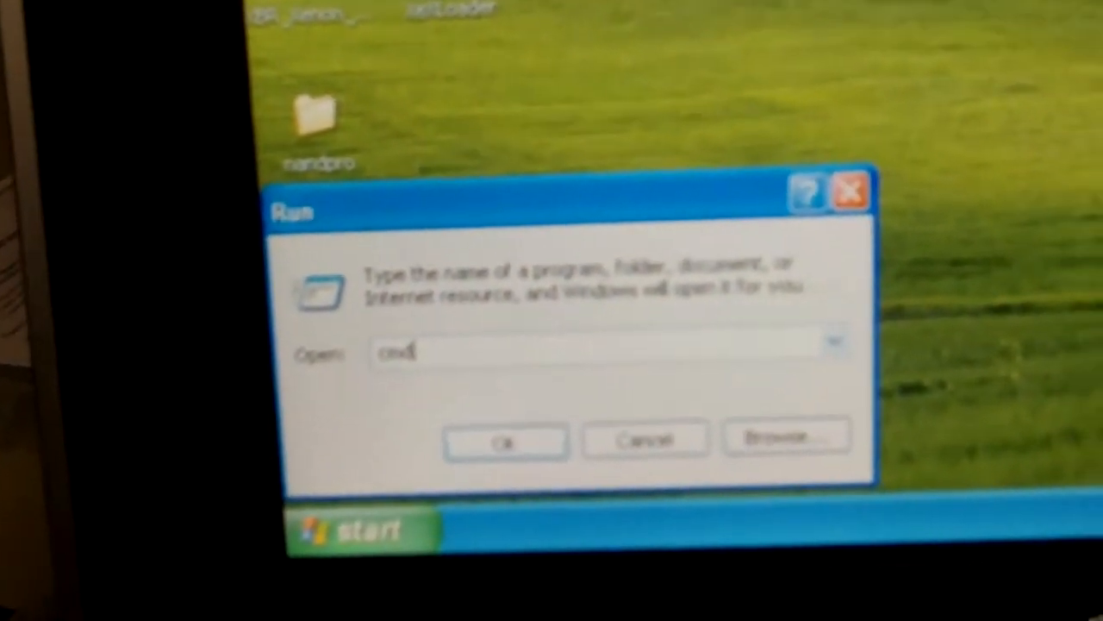
pyautogui.click(503, 440)
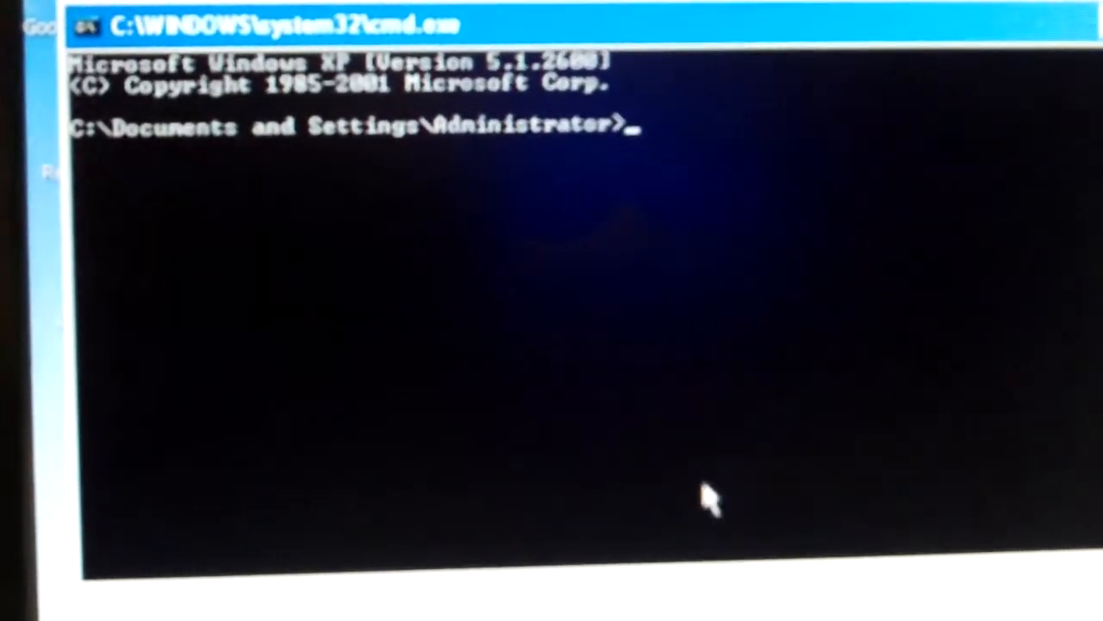
# - Change directory to Desktop and then into the nandpro folder
pyautogui.write('cd')
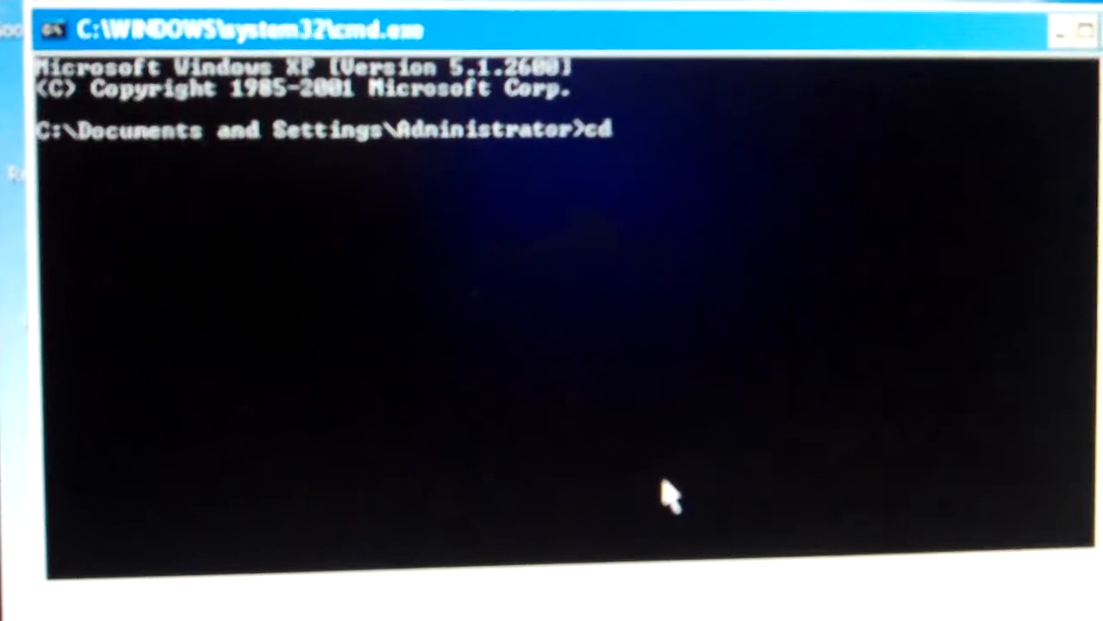
pyautogui.write('des')
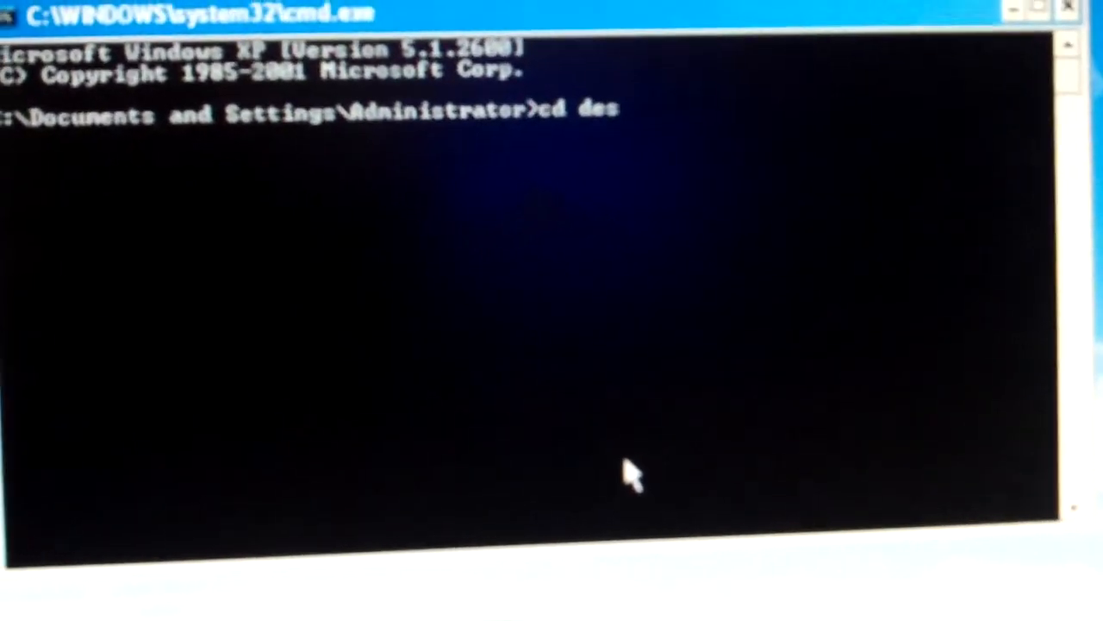
pyautogui.write('ktop')
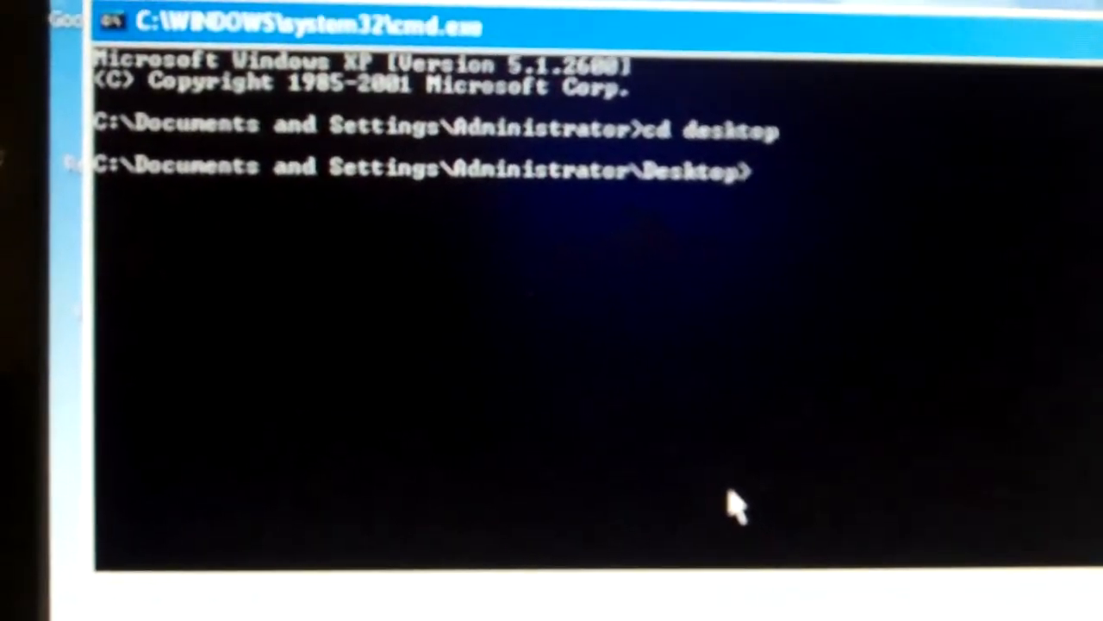
pyautogui.write('cd na')
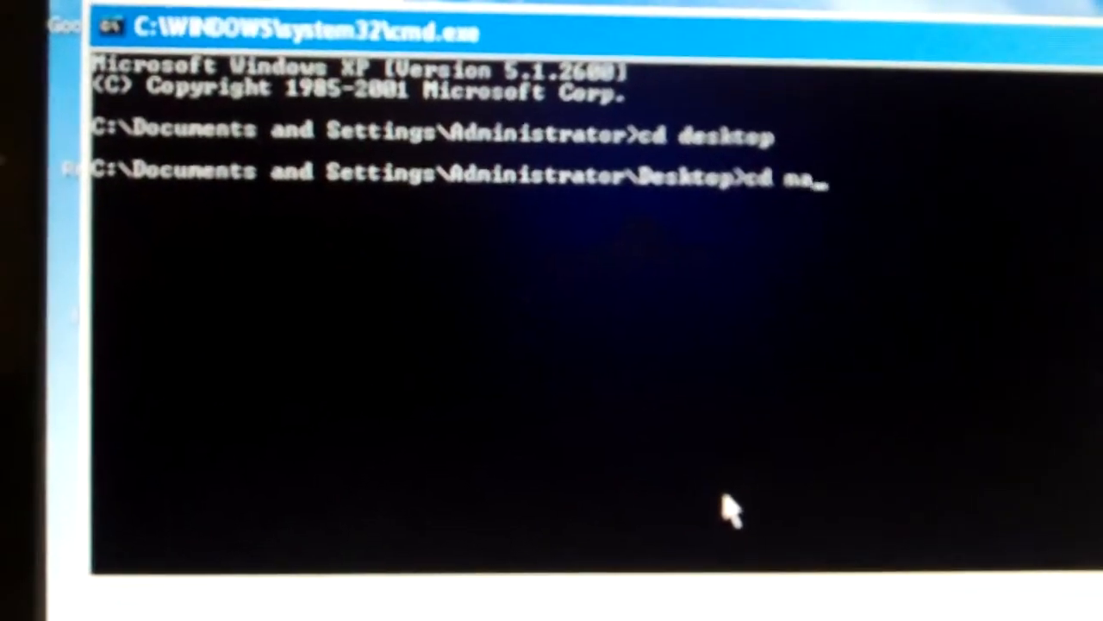
pyautogui.write('ndp')
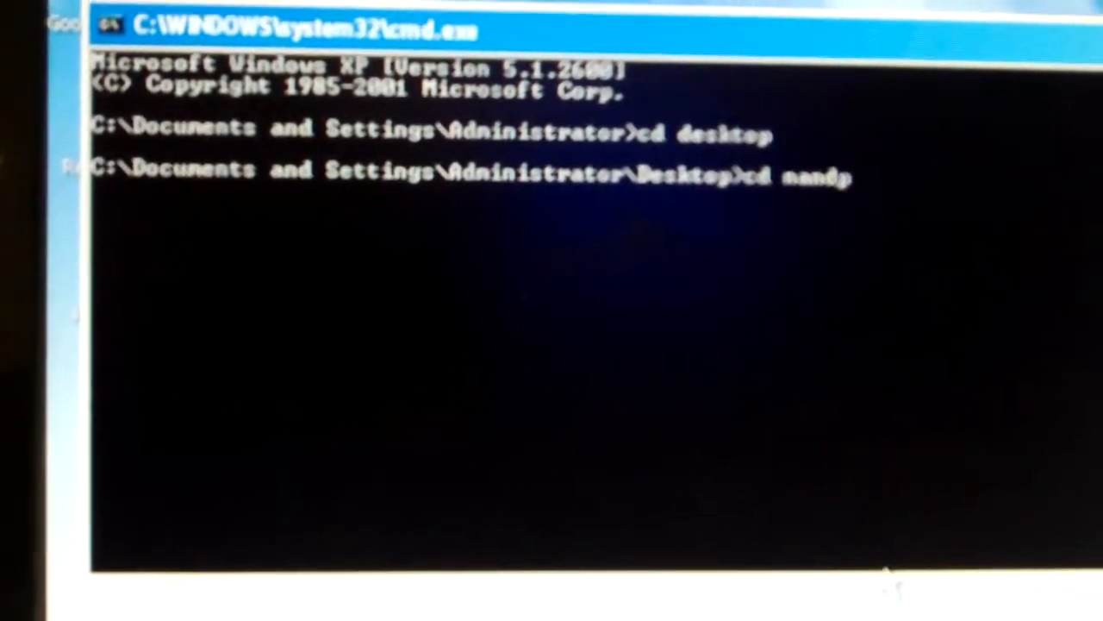
pyautogui.write('ro')
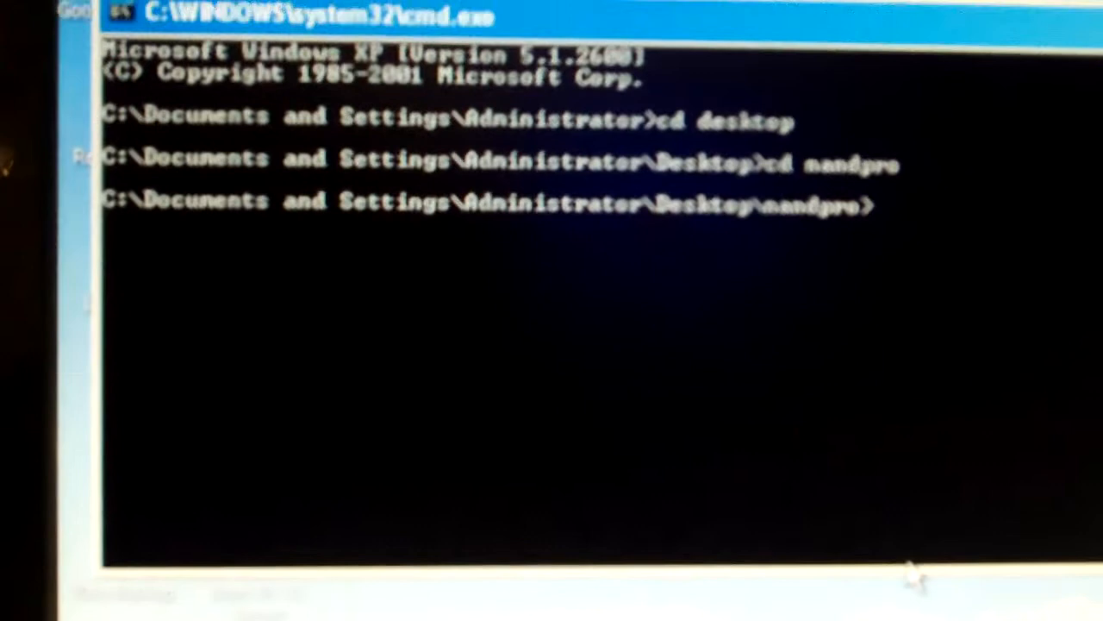
# - Enter the nandpro lpt: -r16 dump command at the prompt without running it
pyautogui.write('nandpro lpt: -r1')
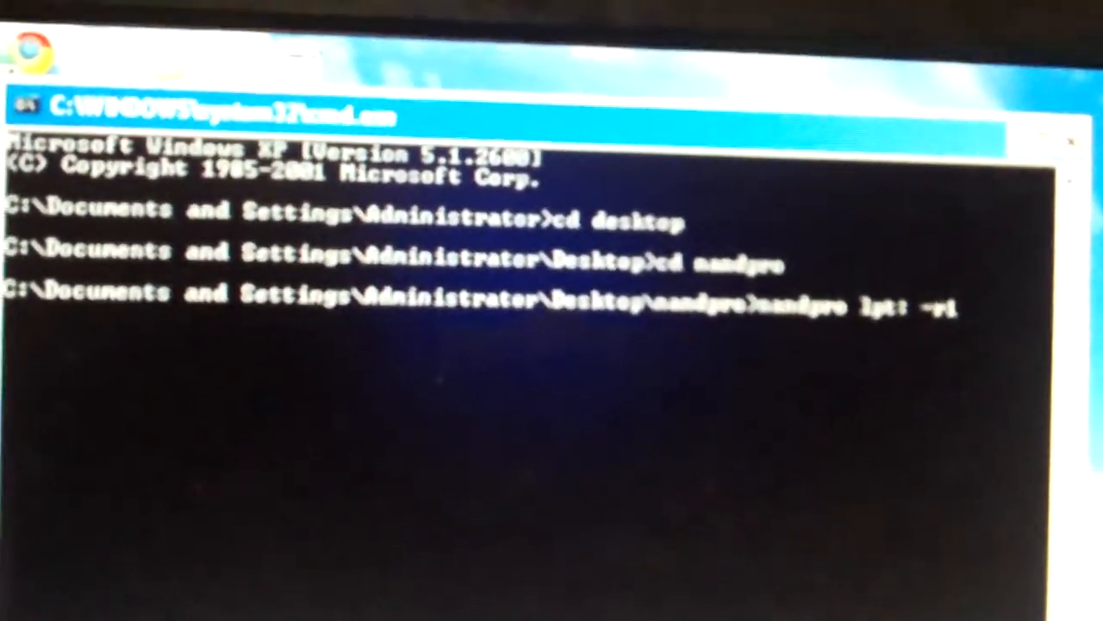
pyautogui.write('6')
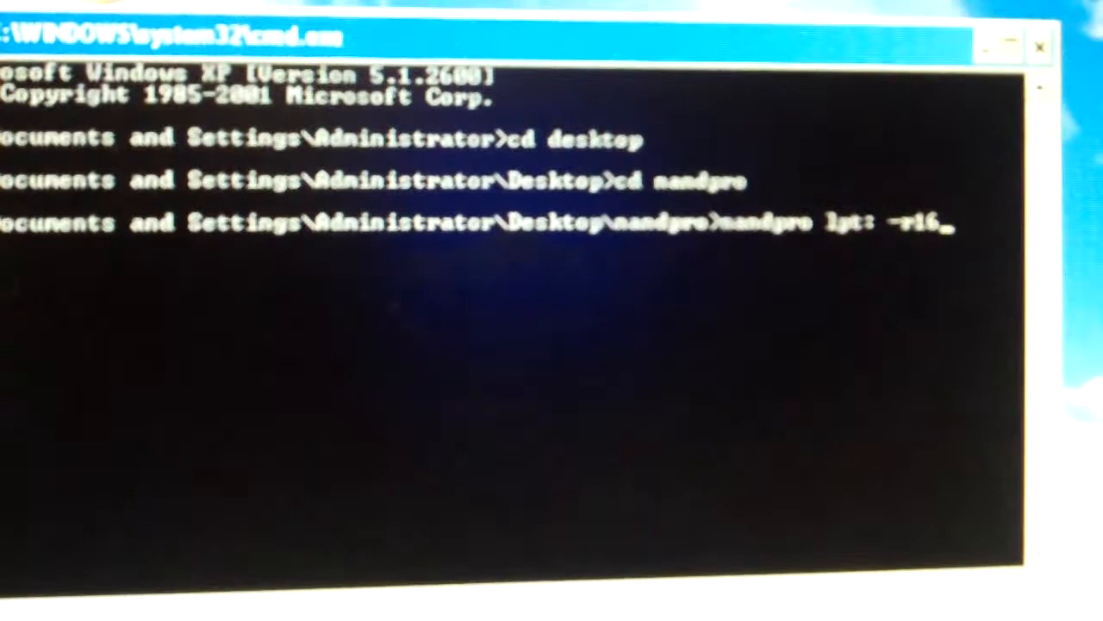